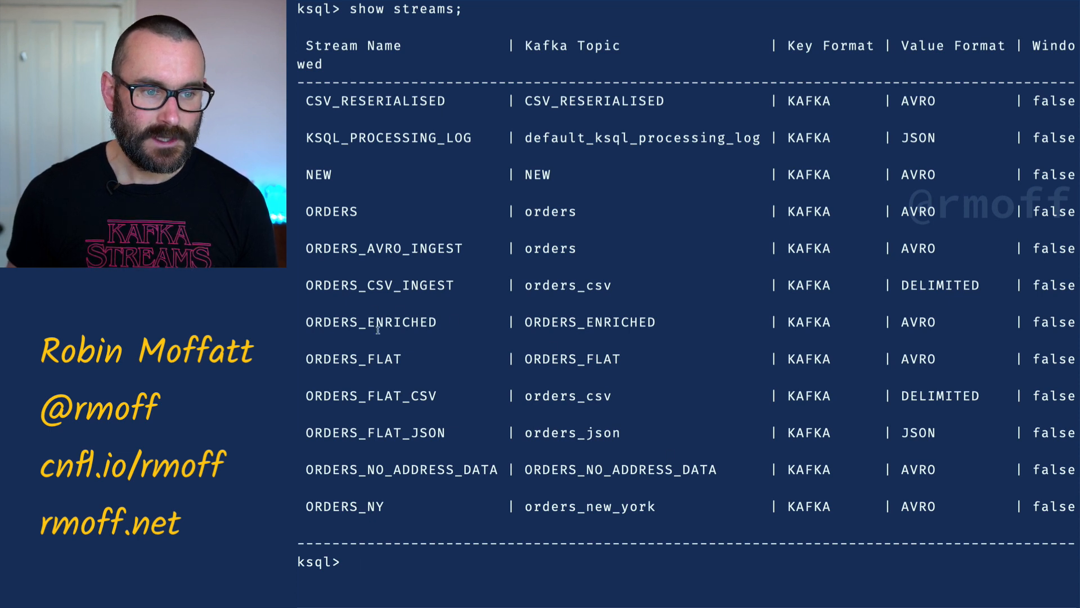
Print five sample records from the ORDERS_ENRICHED topic with key and Avro value contents
double_click(370, 322)
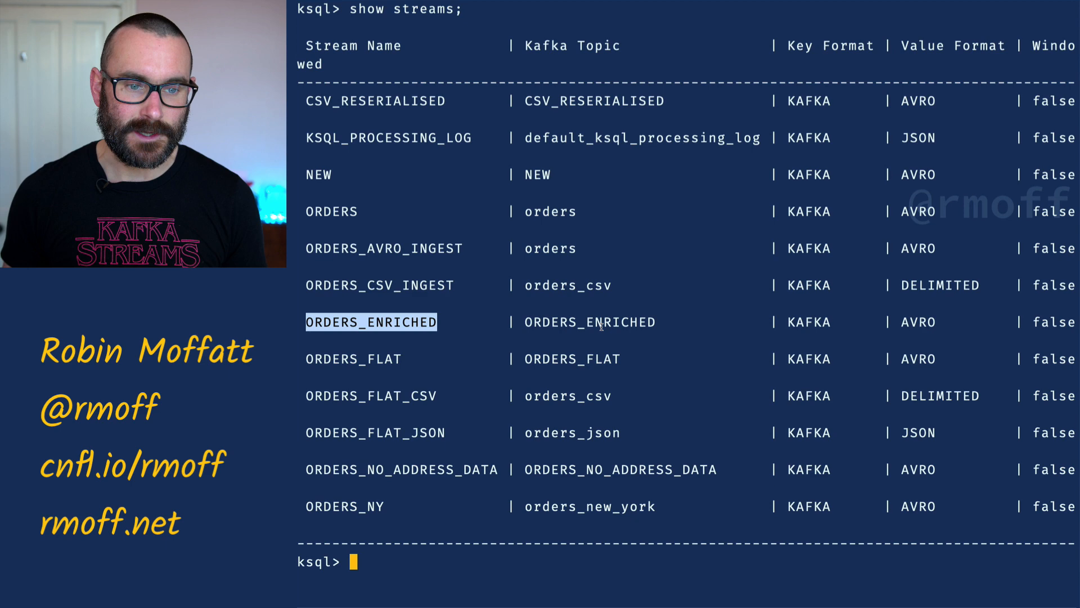
text(print)
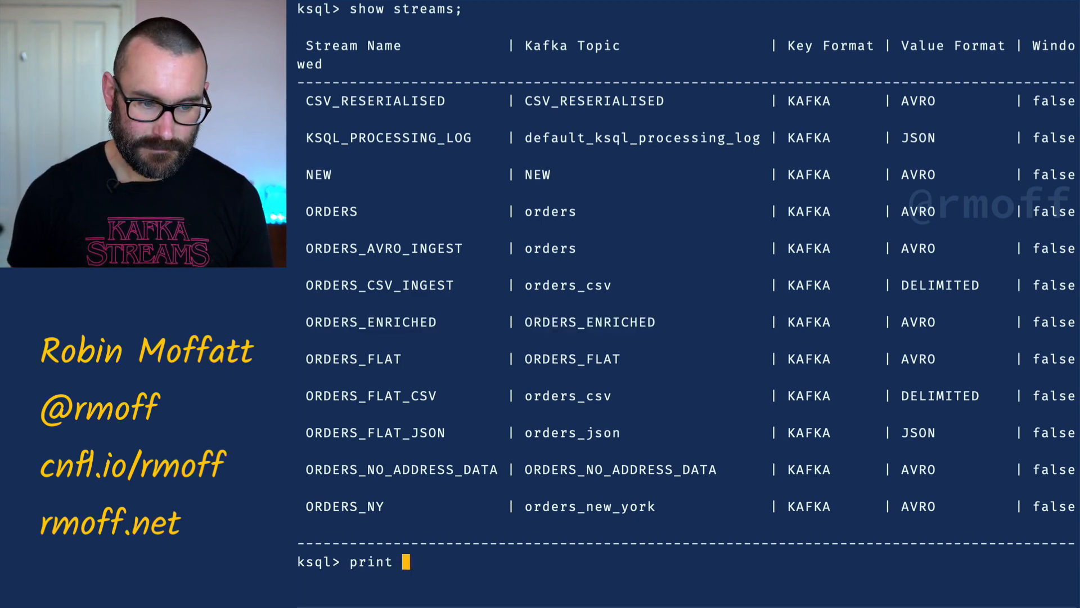
text('ORDERS_ENRICHED' limit 5;)
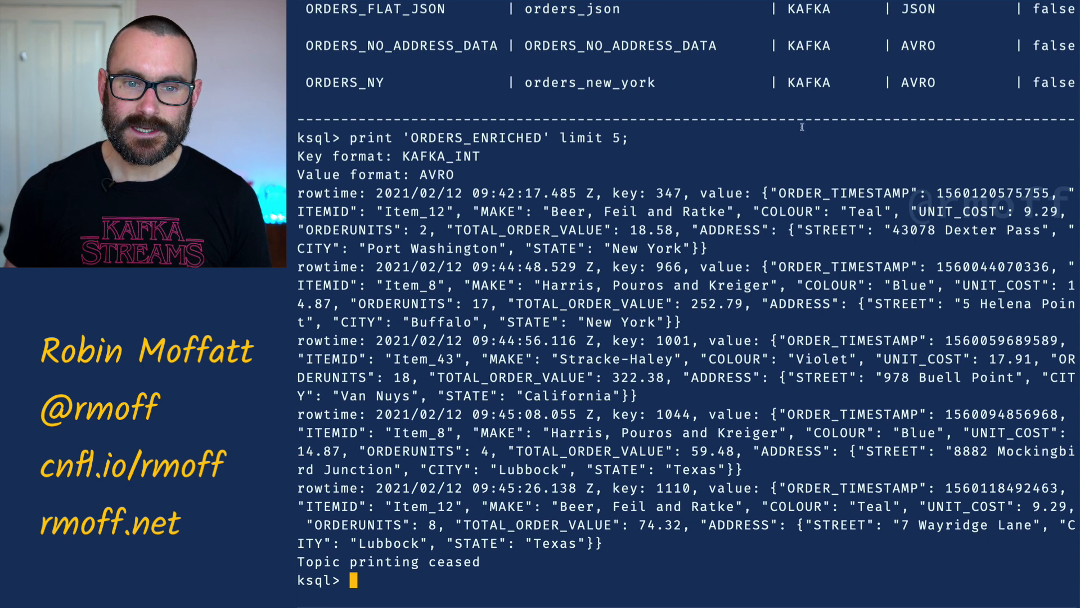
Draft the CREATE SINK CONNECTOR SINK_ELASTIC_ORDERS_01 statement reading ORDERS_ENRICHED into Elasticsearch
double_click(799, 192)
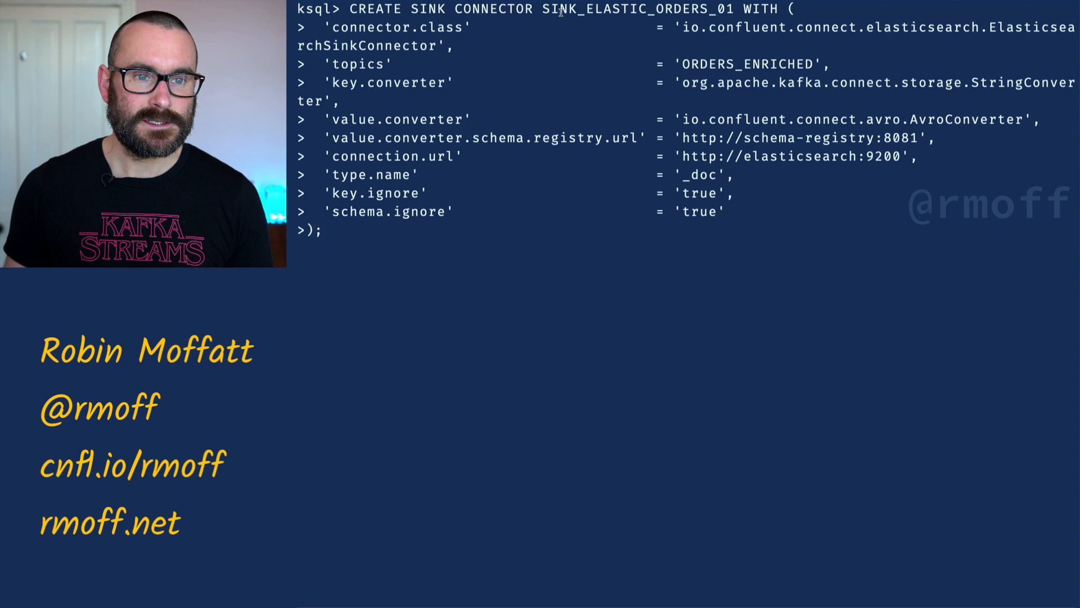
Execute the statement so ksqlDB reports connector SINK_ELASTIC_ORDERS_01 was created
double_click(637, 9)
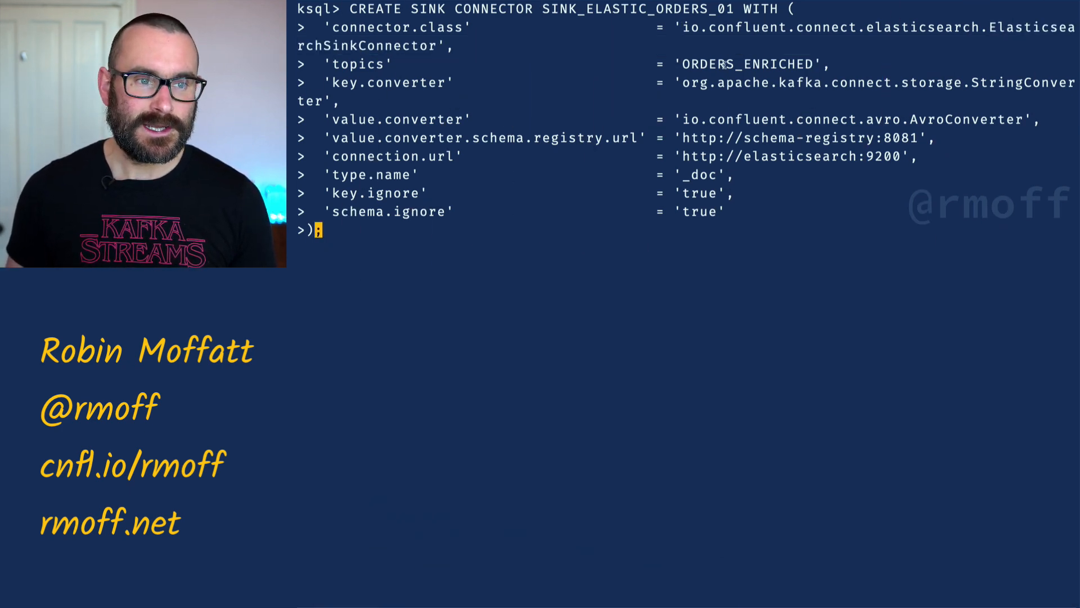
double_click(749, 64)
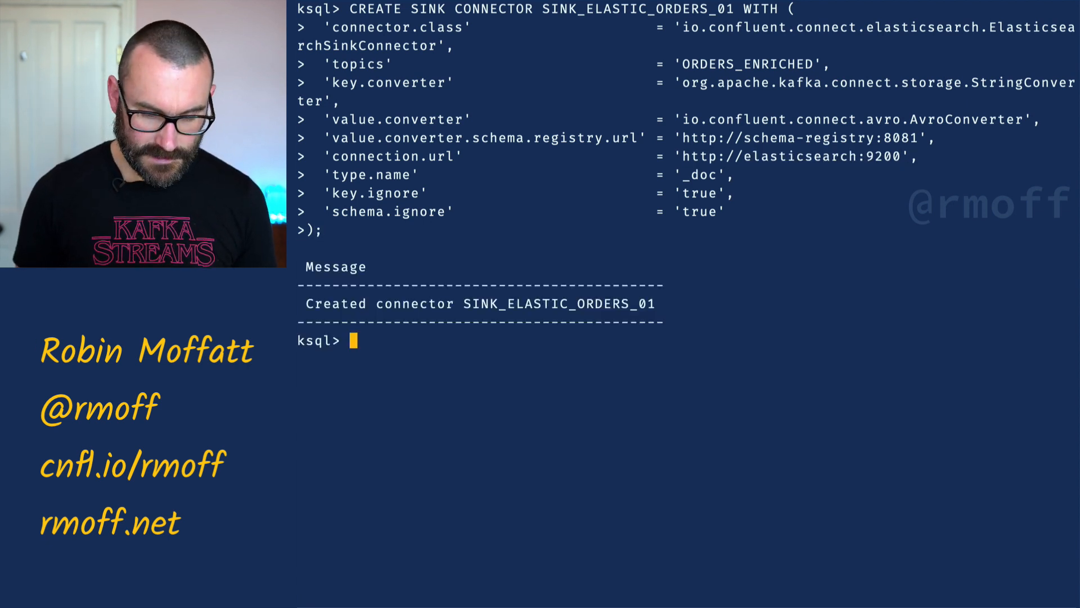
Run DESCRIBE CONNECTOR SINK_ELASTIC_ORDERS_01 to confirm the connector and its task are RUNNING
text(DESCUBE)
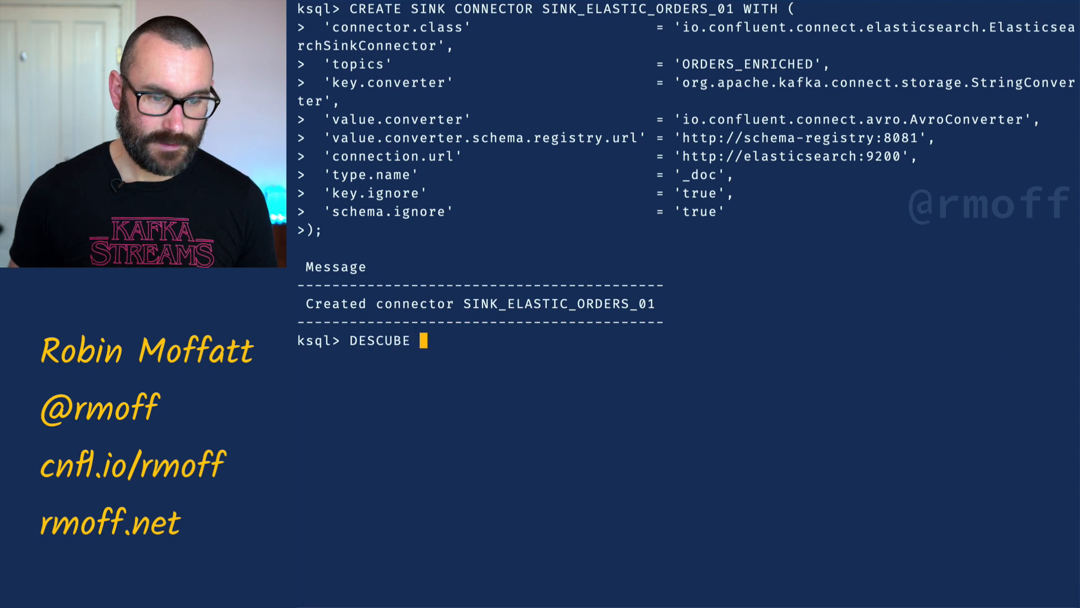
text(RIBE)
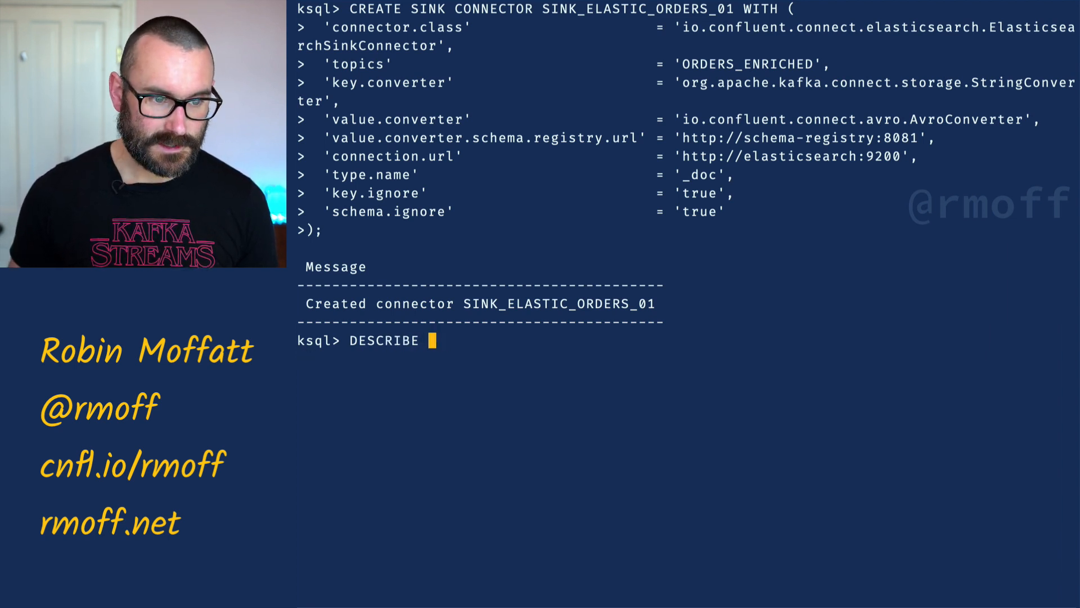
double_click(559, 303)
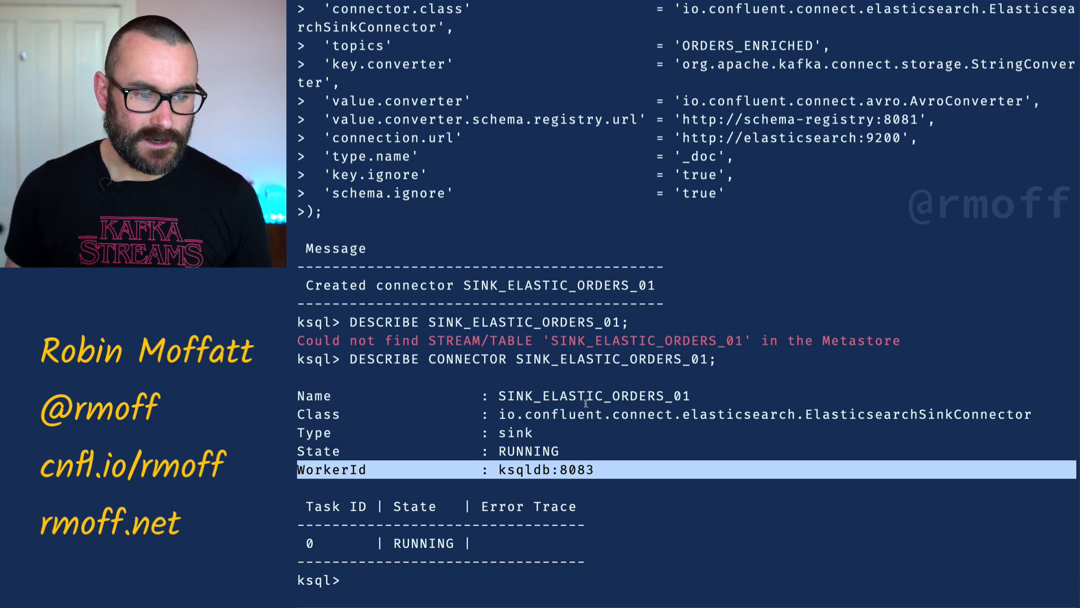
double_click(528, 450)
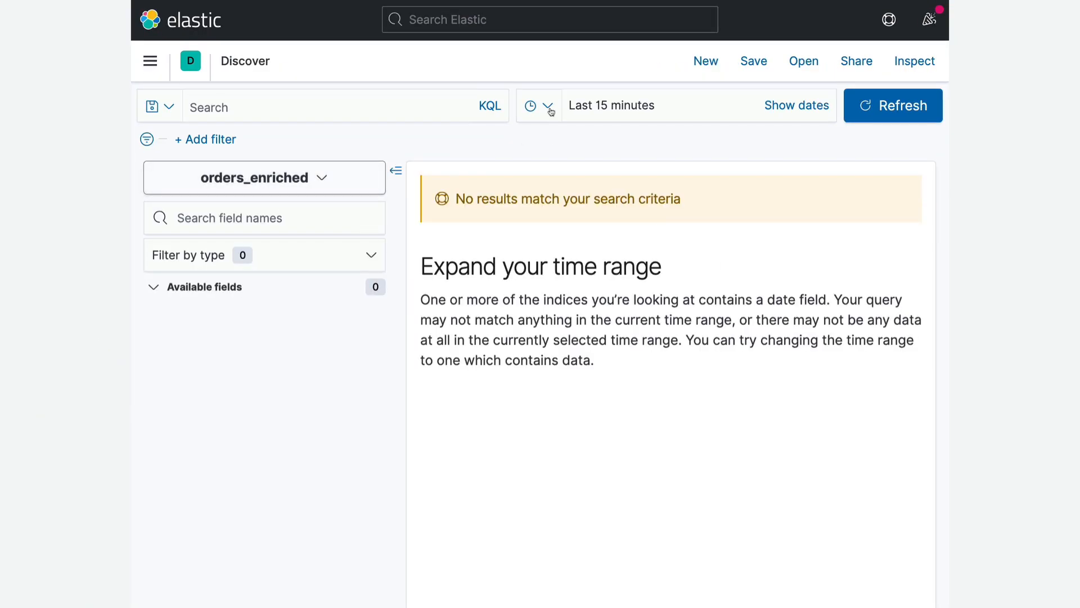
Widen Discover's time range beyond the last year so 19,859 orders_enriched documents appear
click(549, 106)
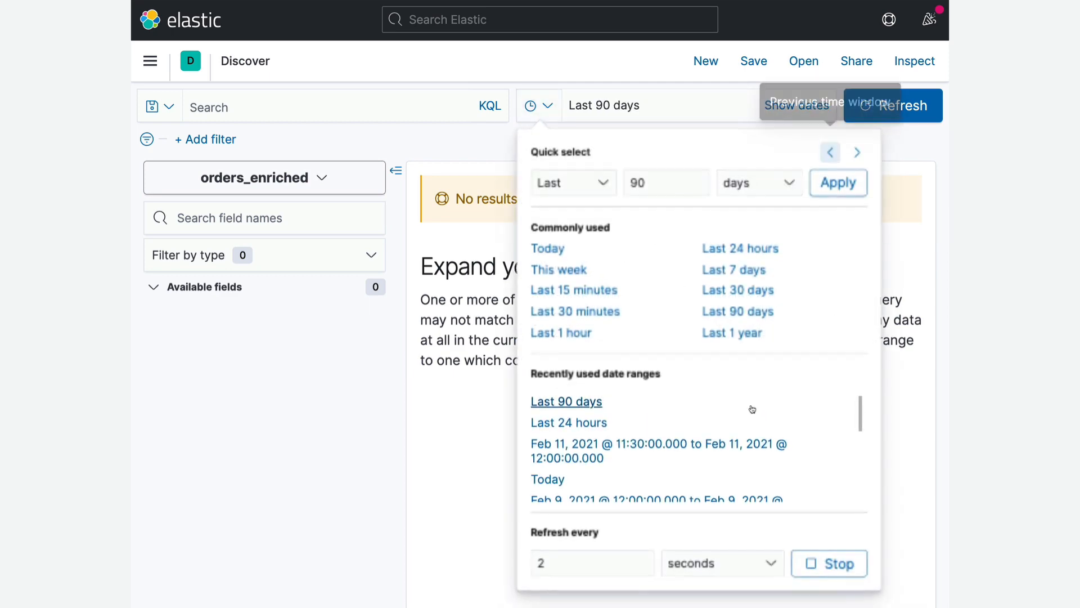
click(732, 332)
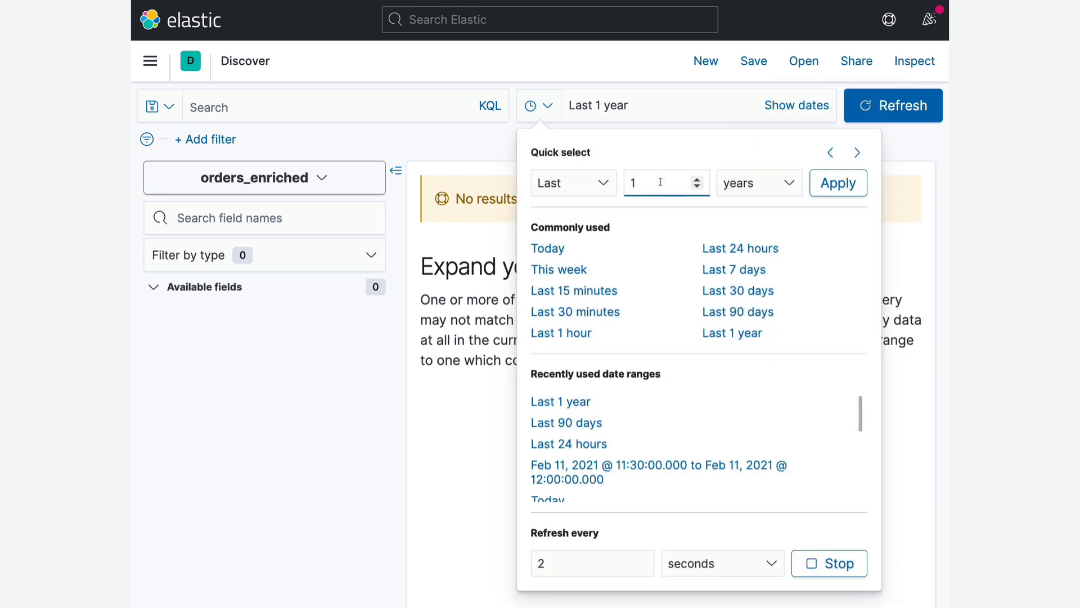
click(837, 182)
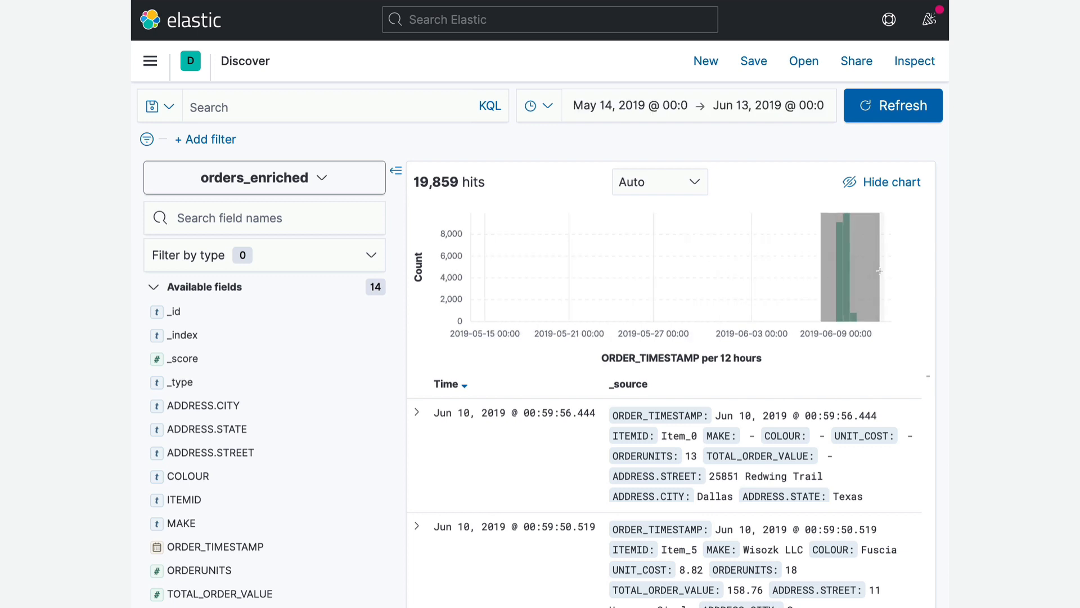
Zoom the histogram into the first hours of June 10, 2019 and refresh to show about 805 hits
drag(828, 269, 864, 269)
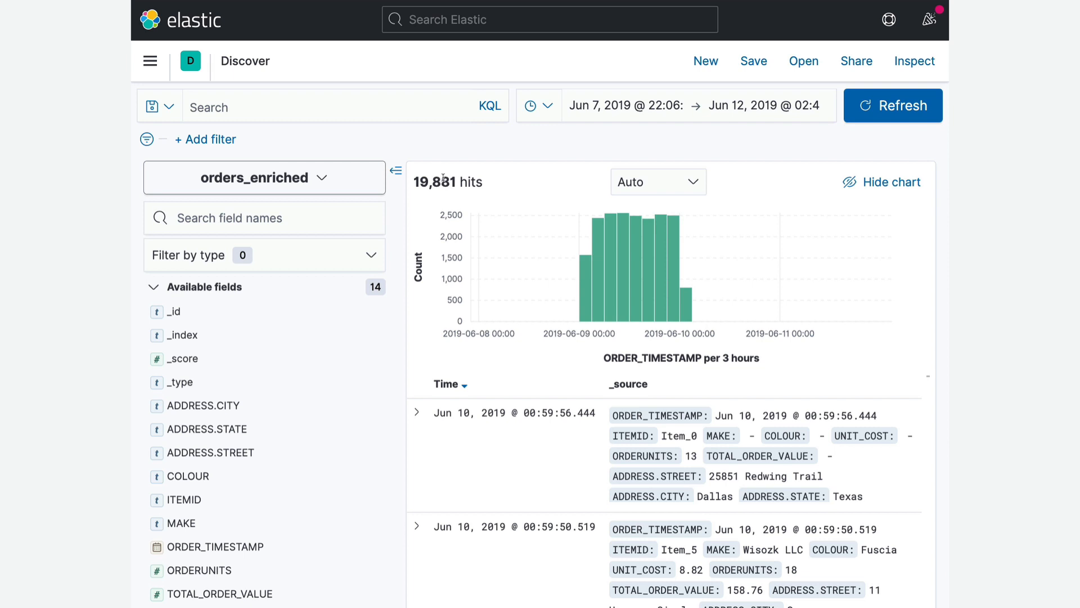
mouse_move(608, 266)
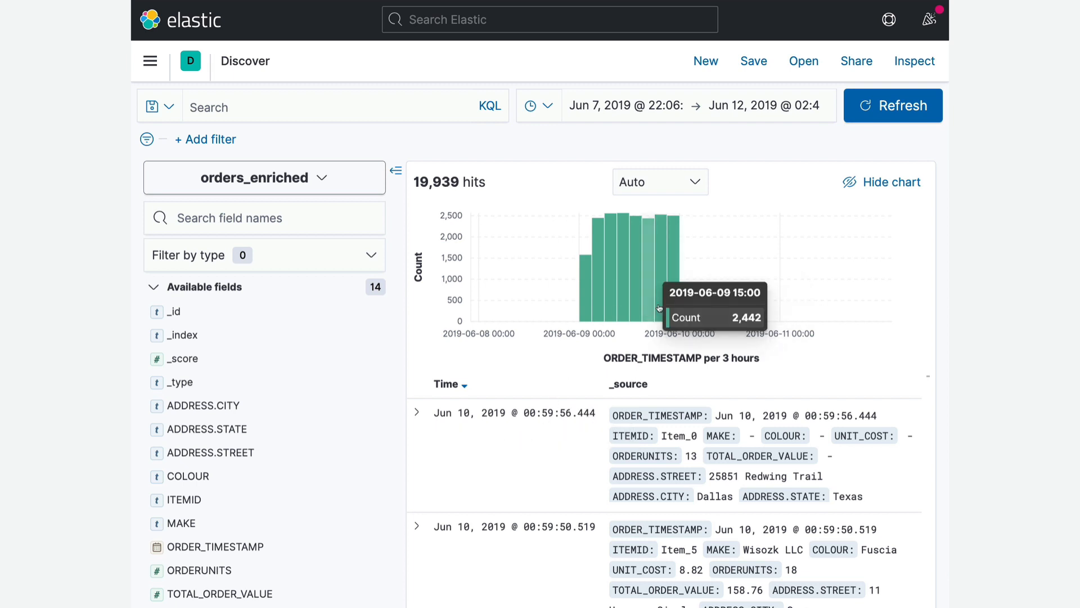
mouse_move(687, 300)
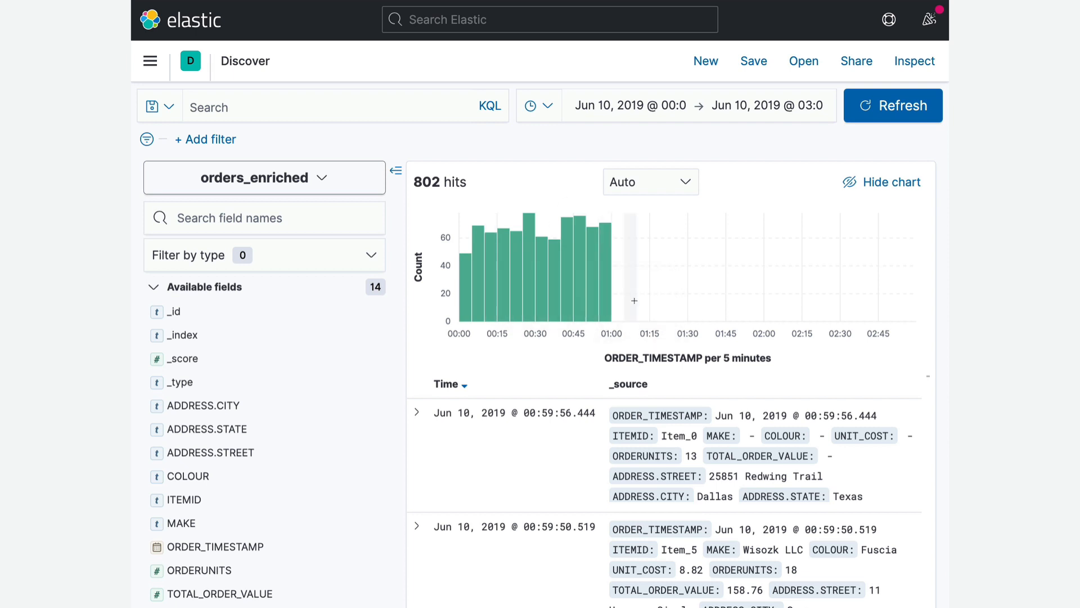
click(893, 104)
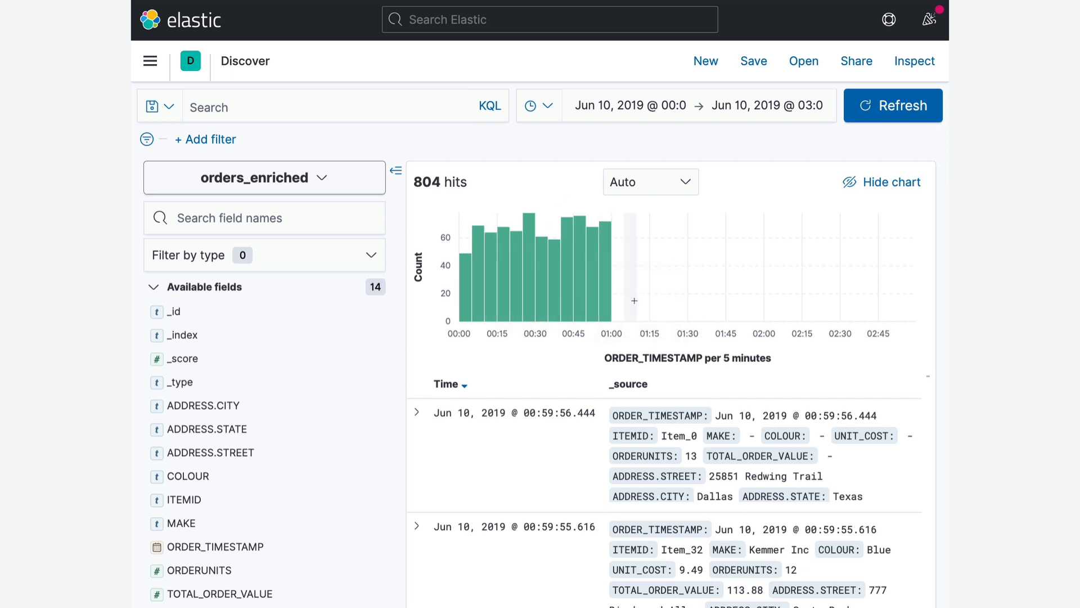
mouse_move(541, 473)
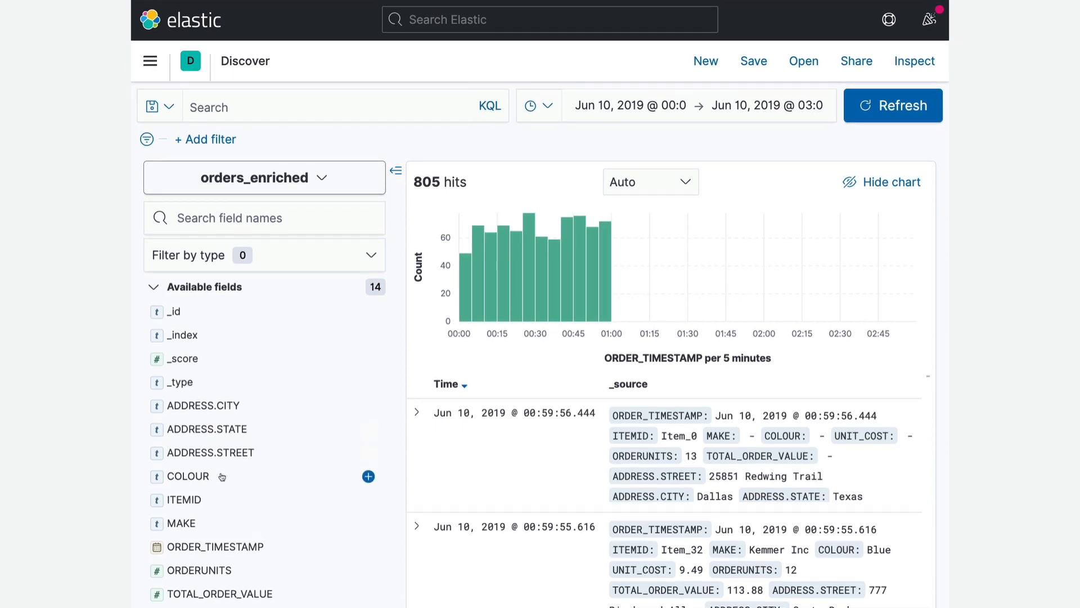
click(189, 476)
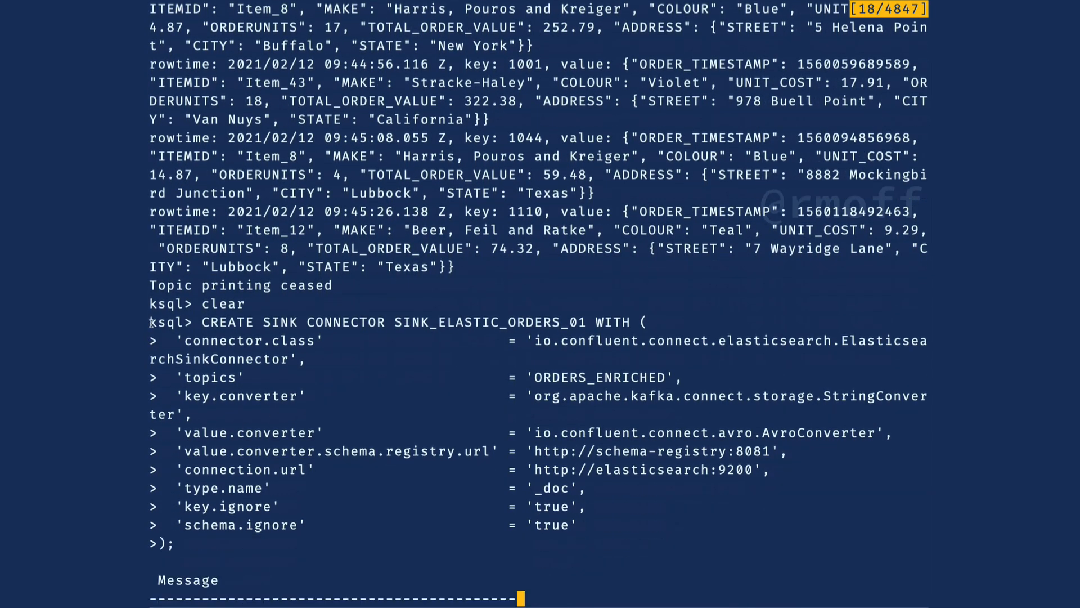
Select the earlier CREATE SINK CONNECTOR statement in the terminal scrollback for copying
drag(149, 322, 177, 542)
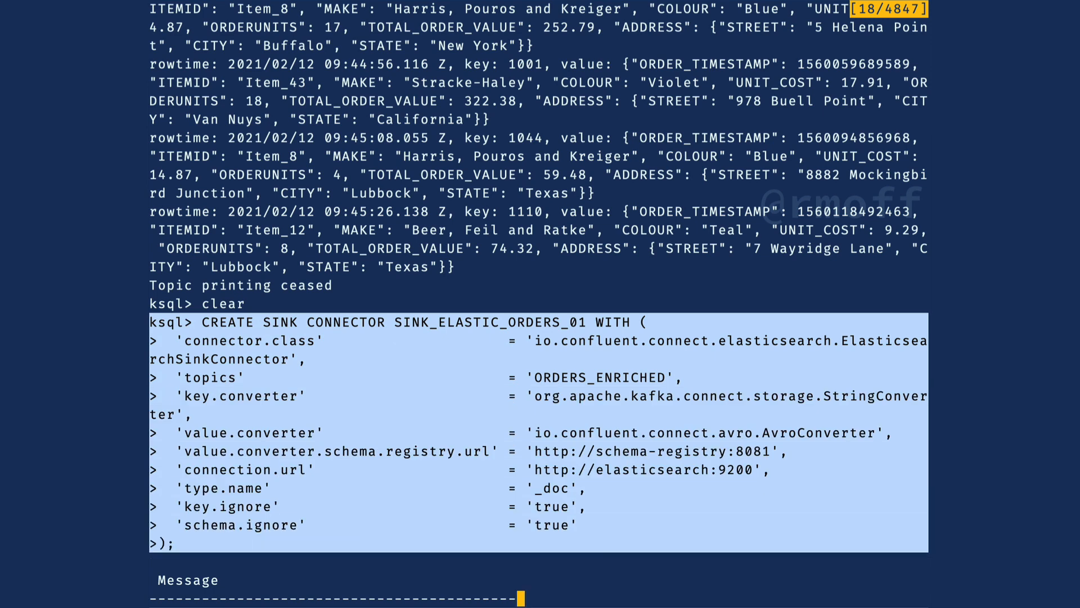